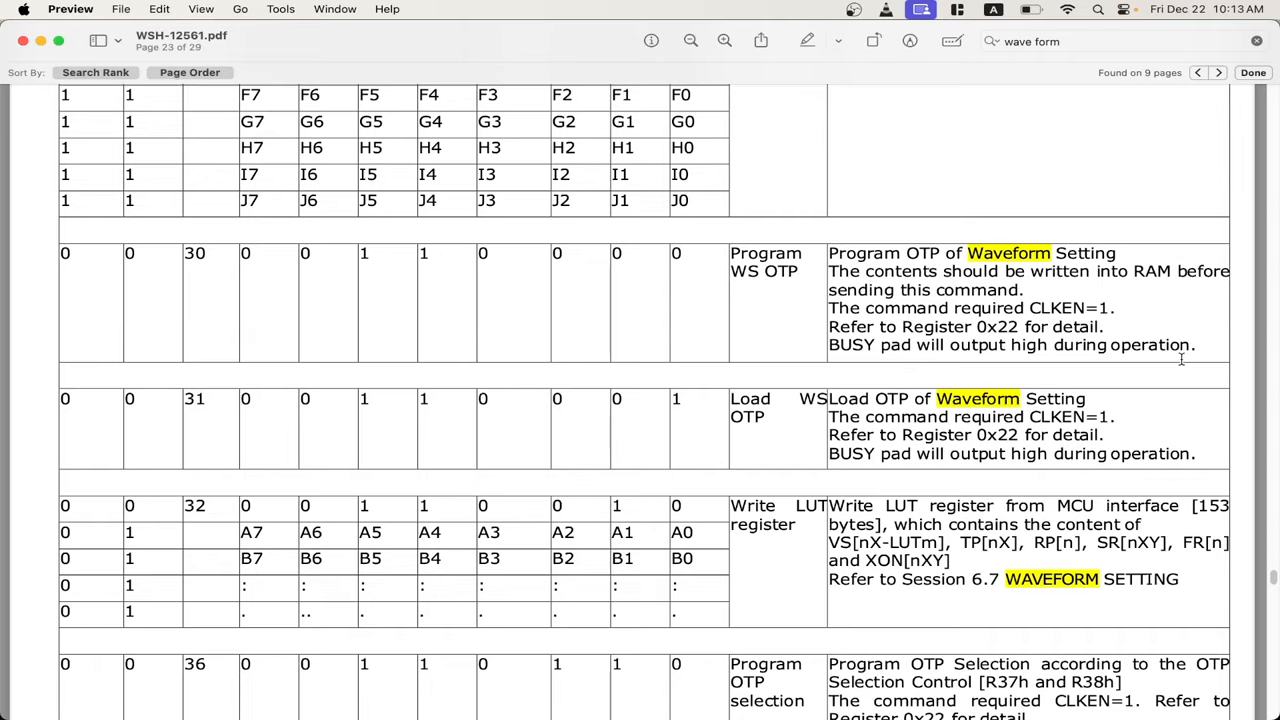
{"action": "mouse_move", "coordinate": [1128, 363]}
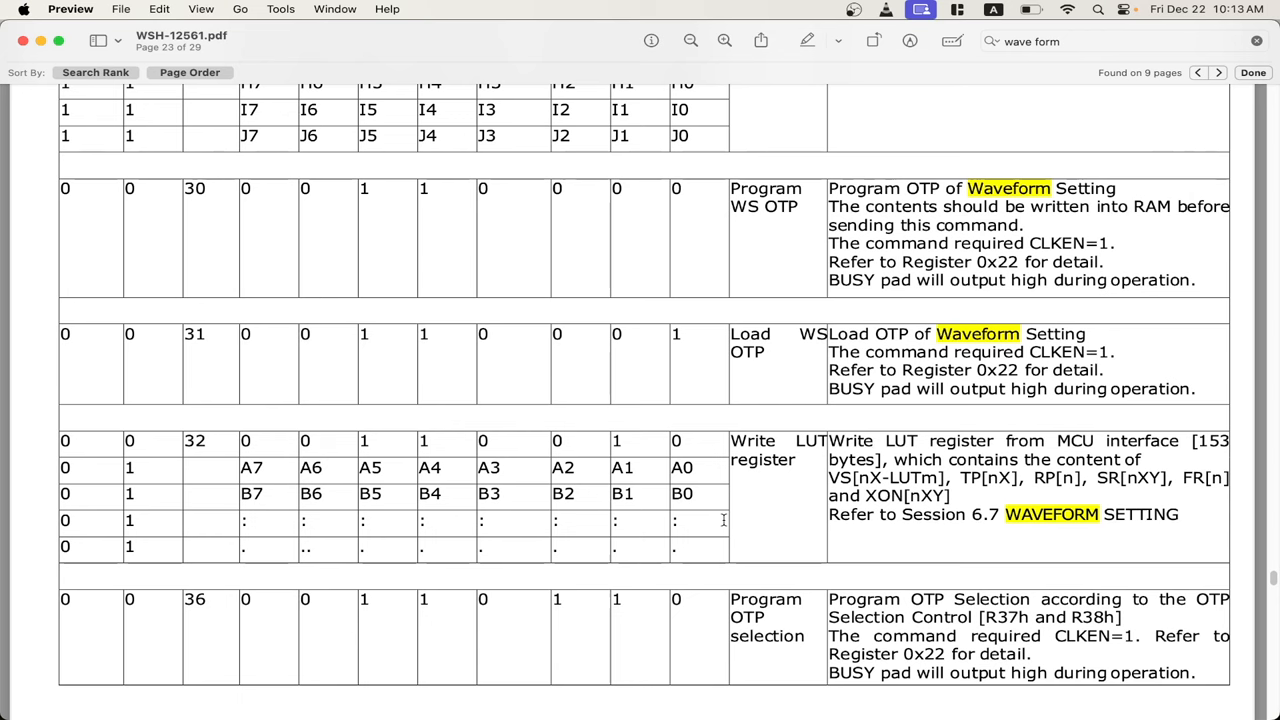
{"action": "mouse_move", "coordinate": [800, 445]}
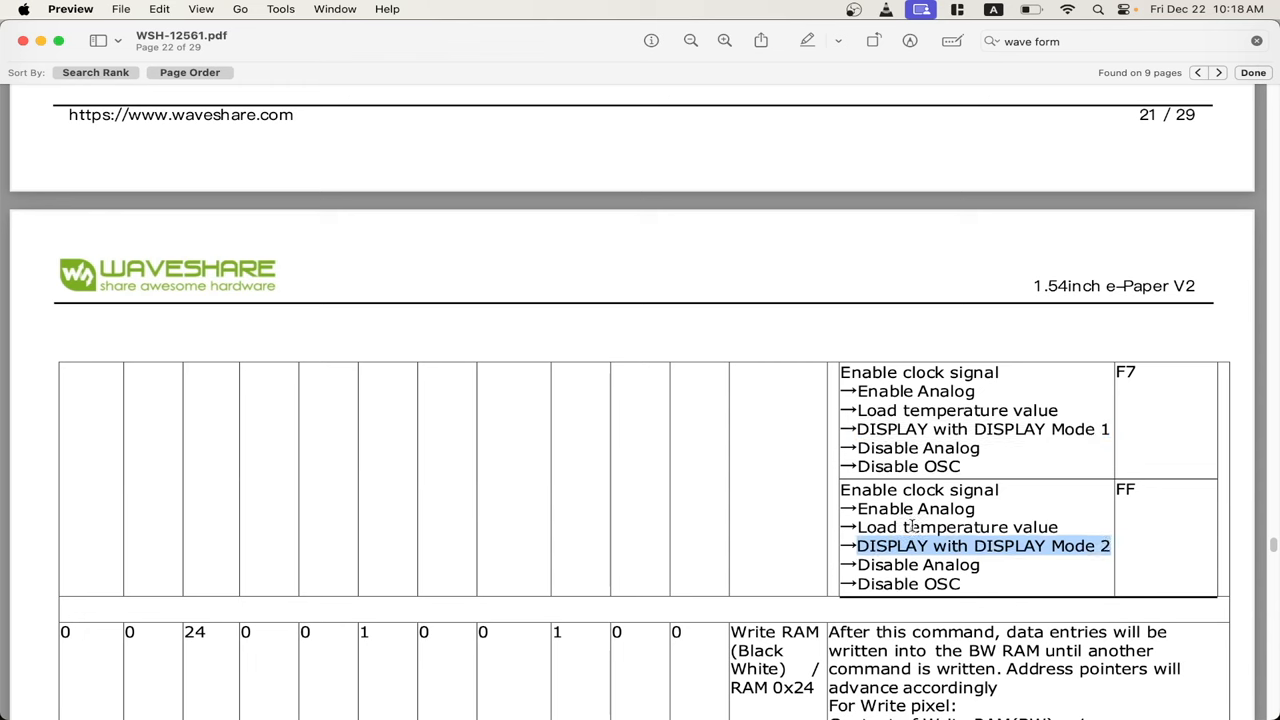
{"action": "mouse_move", "coordinate": [3, 400]}
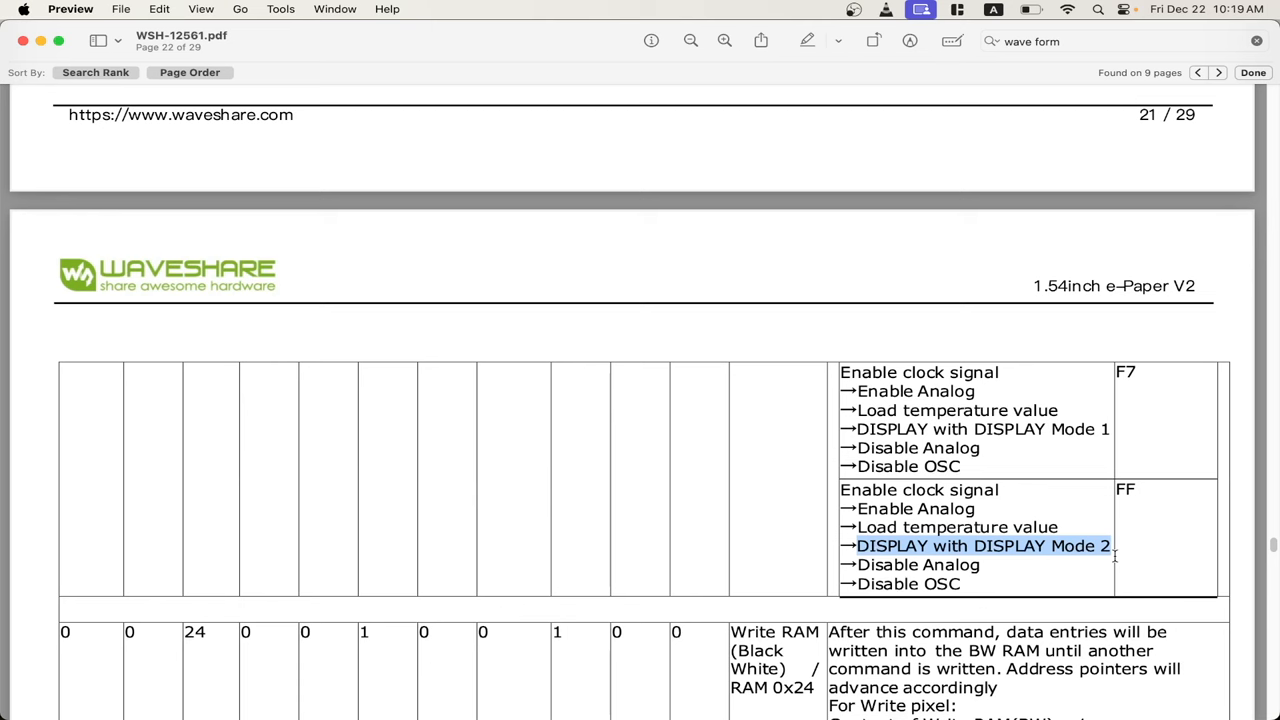
{"action": "mouse_move", "coordinate": [85, 430]}
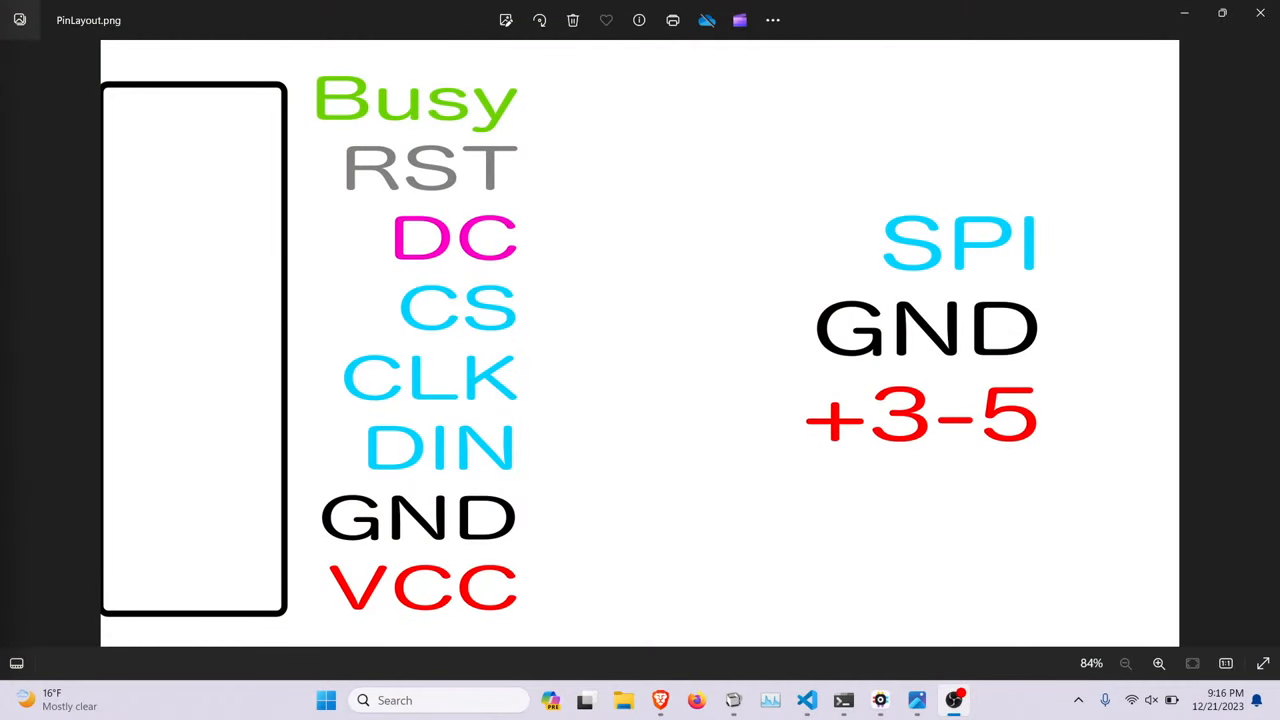
{"action": "mouse_move", "coordinate": [588, 291]}
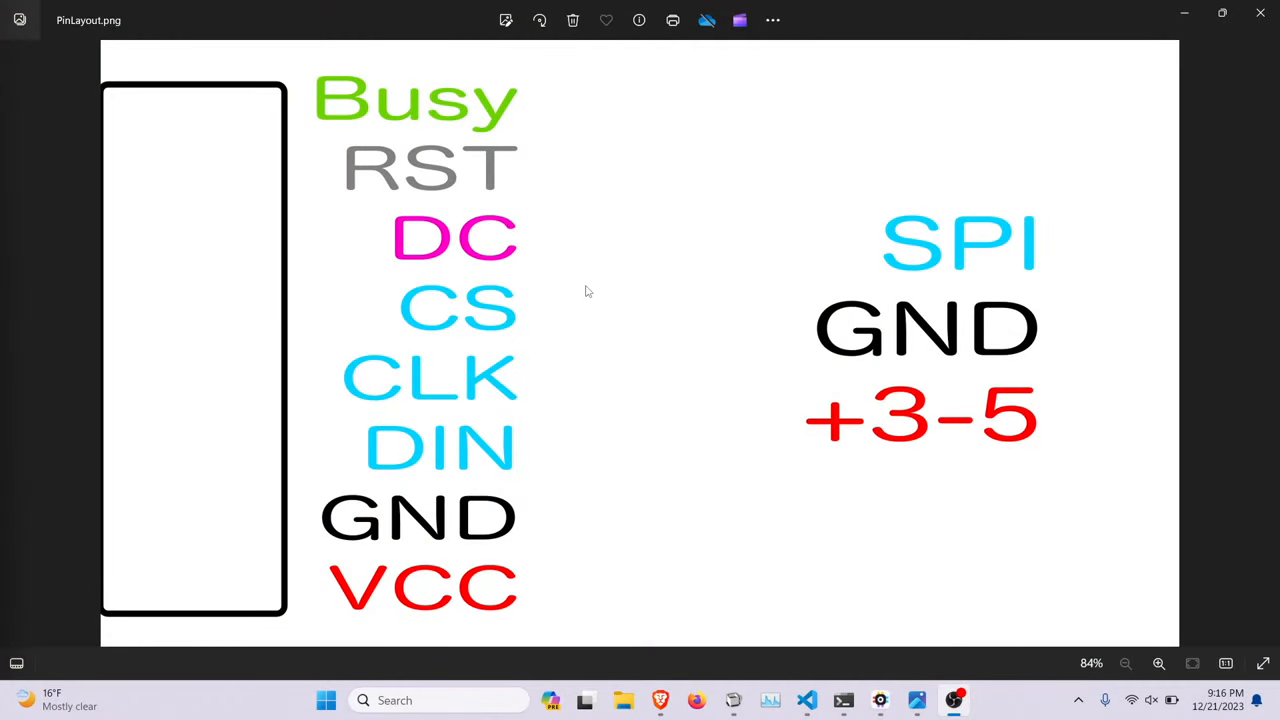
{"action": "mouse_move", "coordinate": [510, 250]}
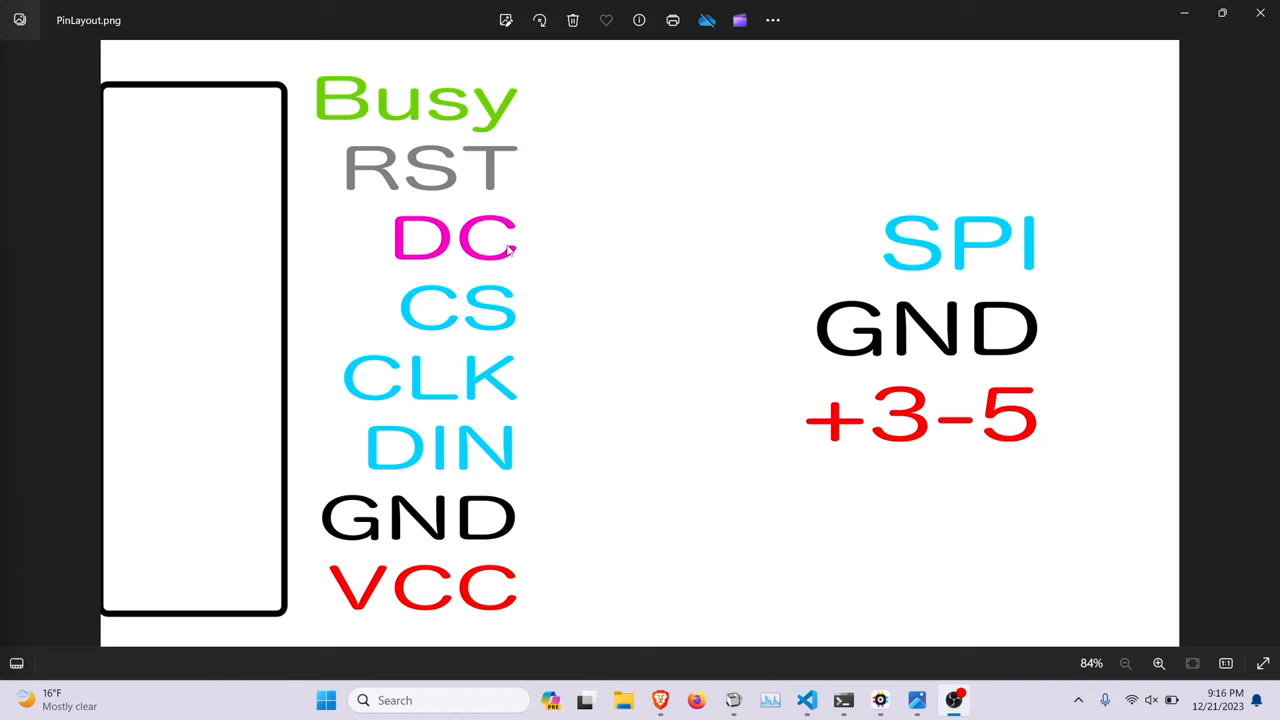
{"action": "mouse_move", "coordinate": [490, 313]}
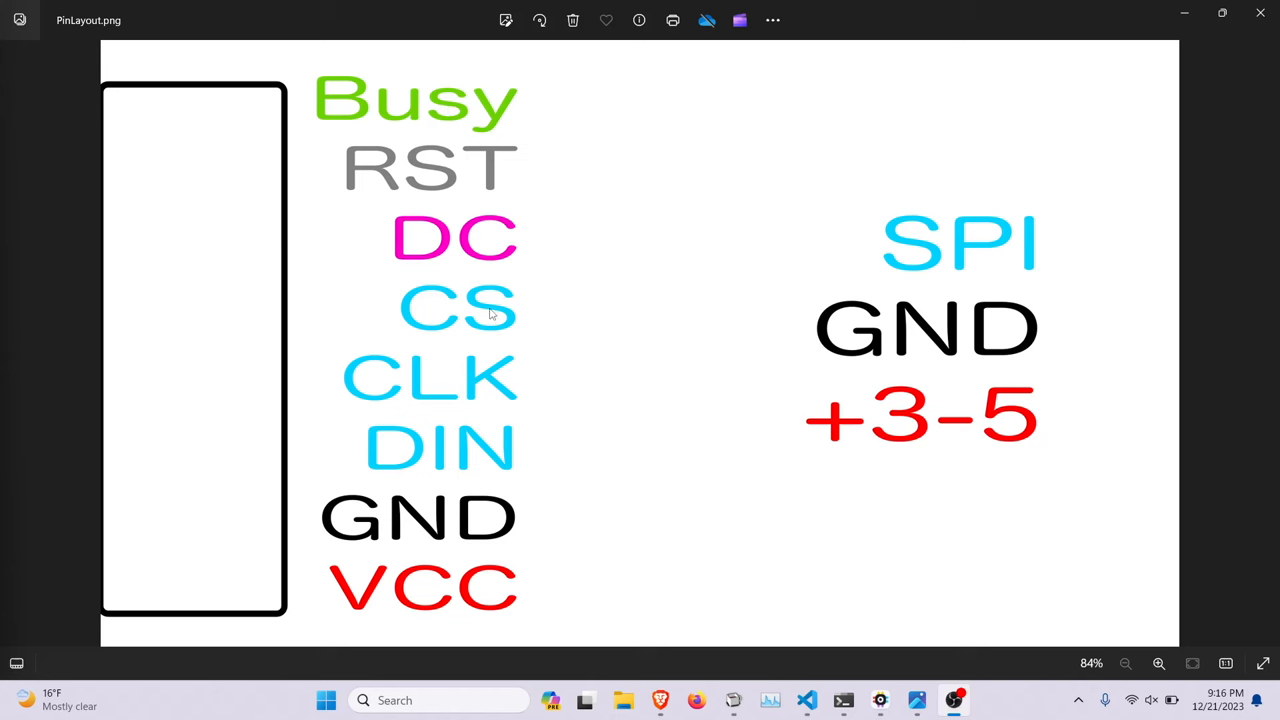
{"action": "mouse_move", "coordinate": [392, 518]}
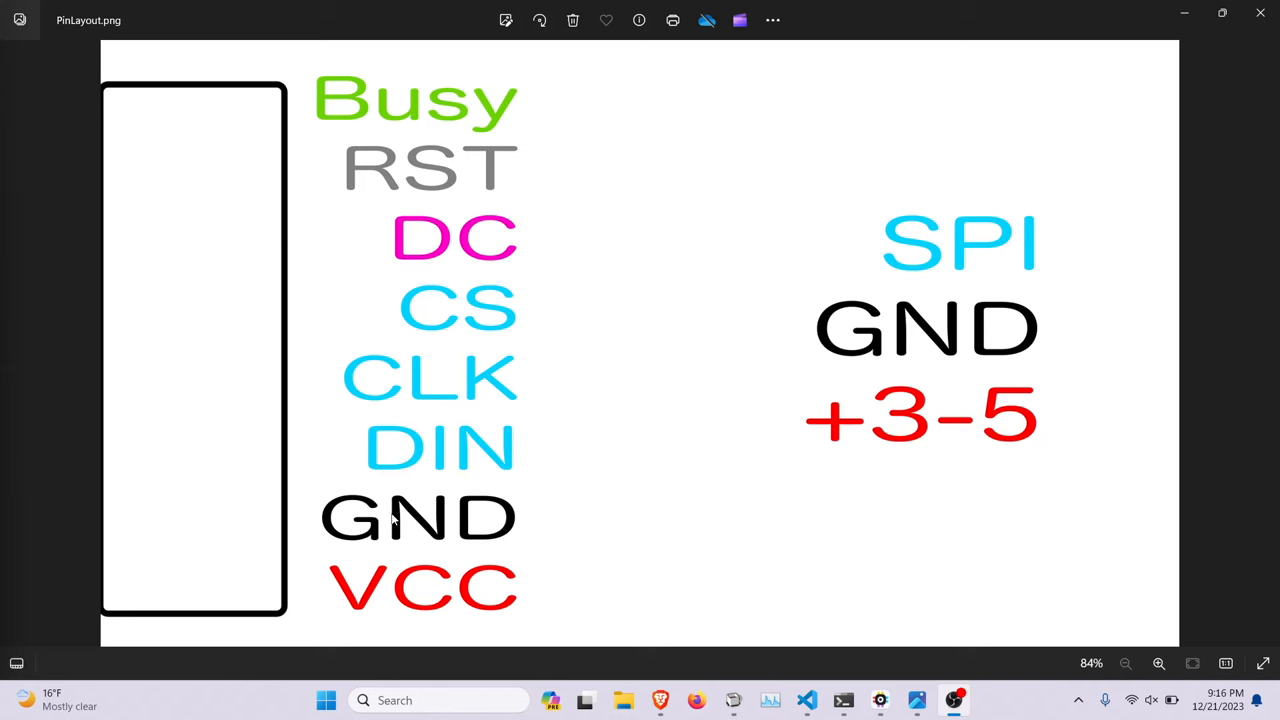
{"action": "mouse_move", "coordinate": [413, 597]}
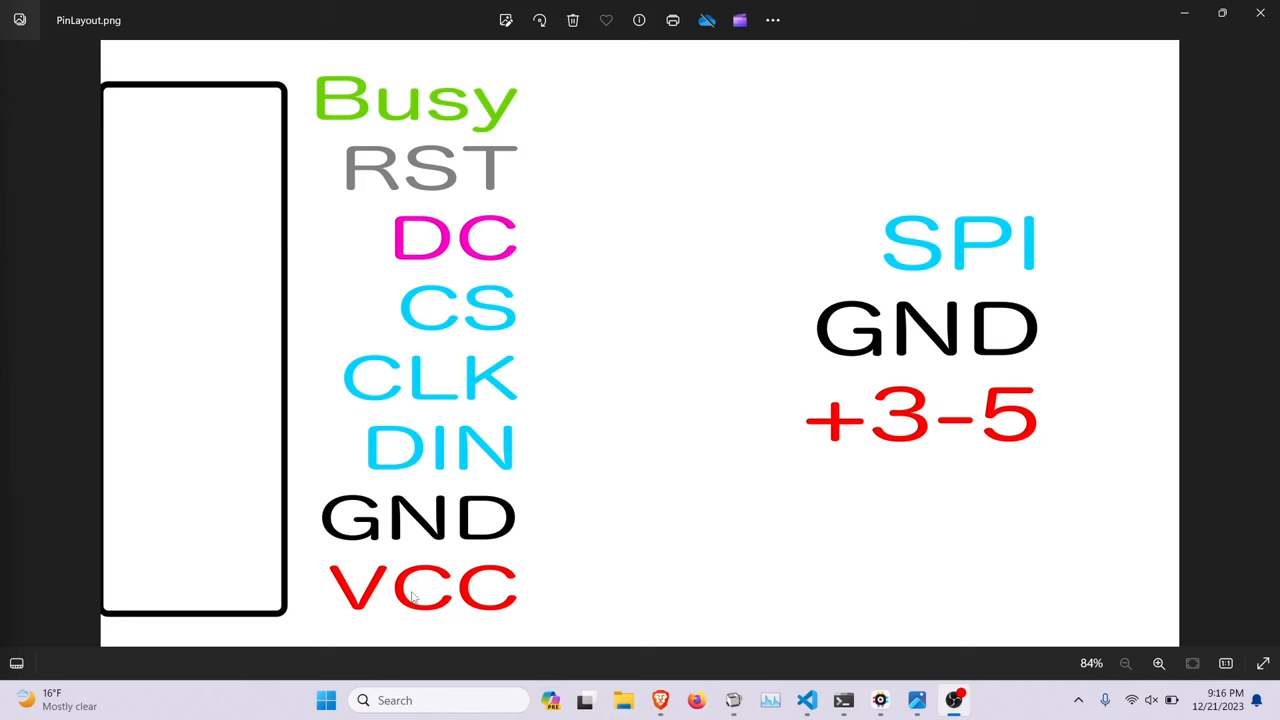
{"action": "mouse_move", "coordinate": [905, 432]}
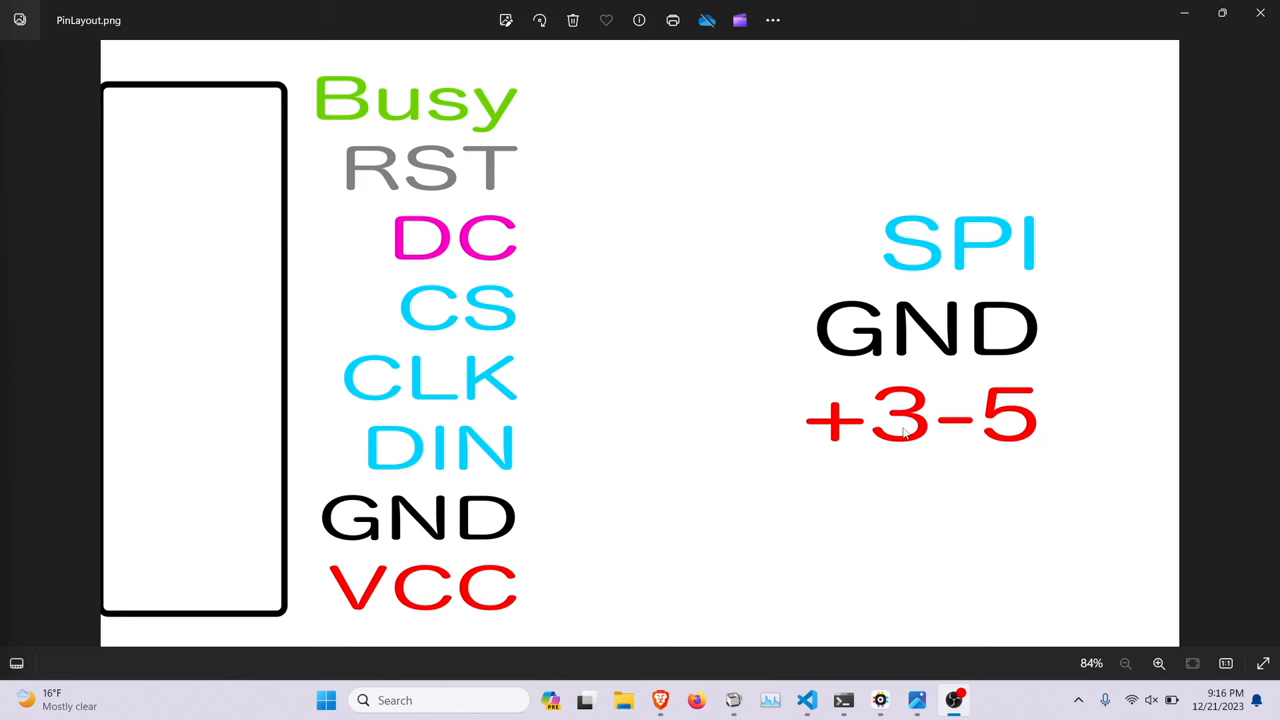
{"action": "mouse_move", "coordinate": [475, 512]}
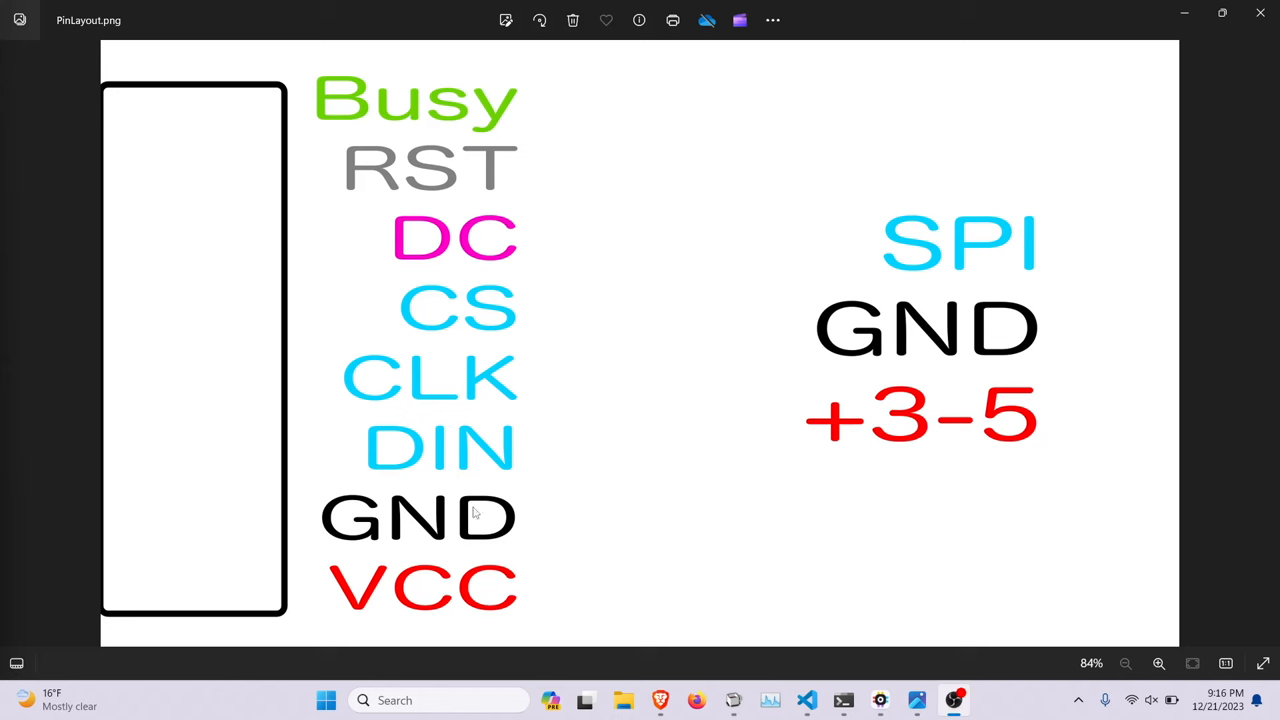
{"action": "mouse_move", "coordinate": [470, 398]}
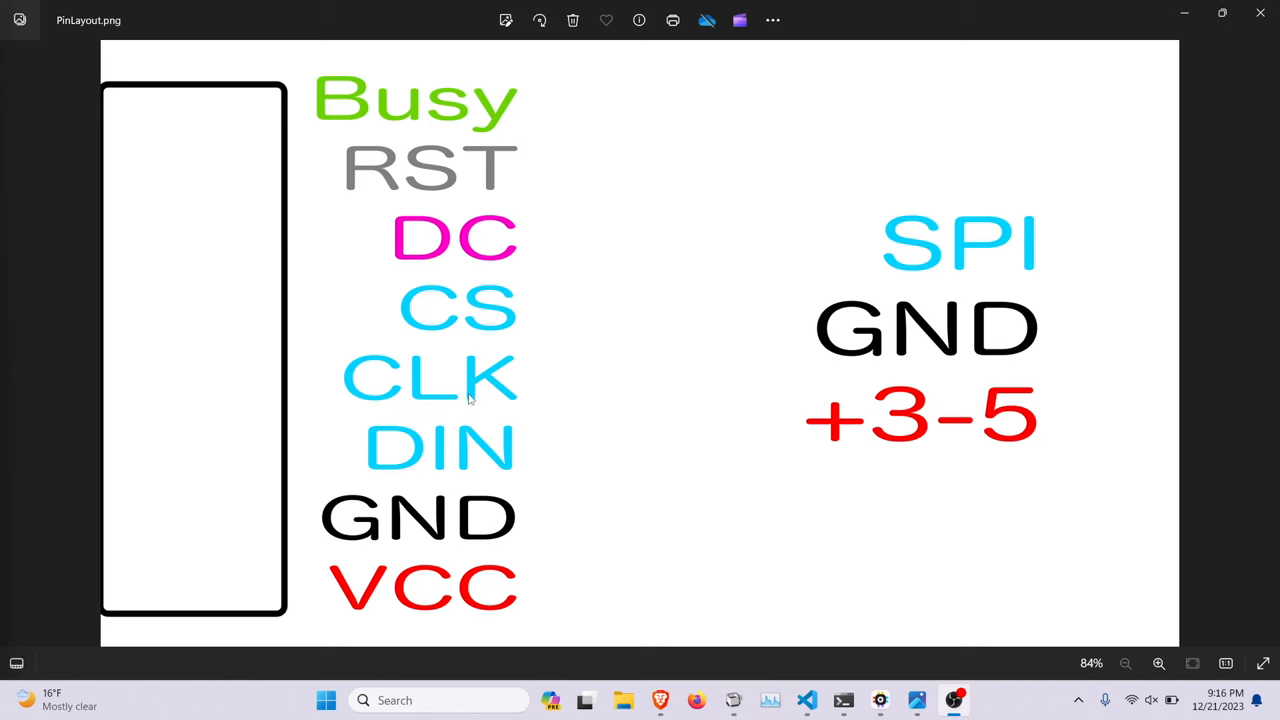
{"action": "mouse_move", "coordinate": [557, 428]}
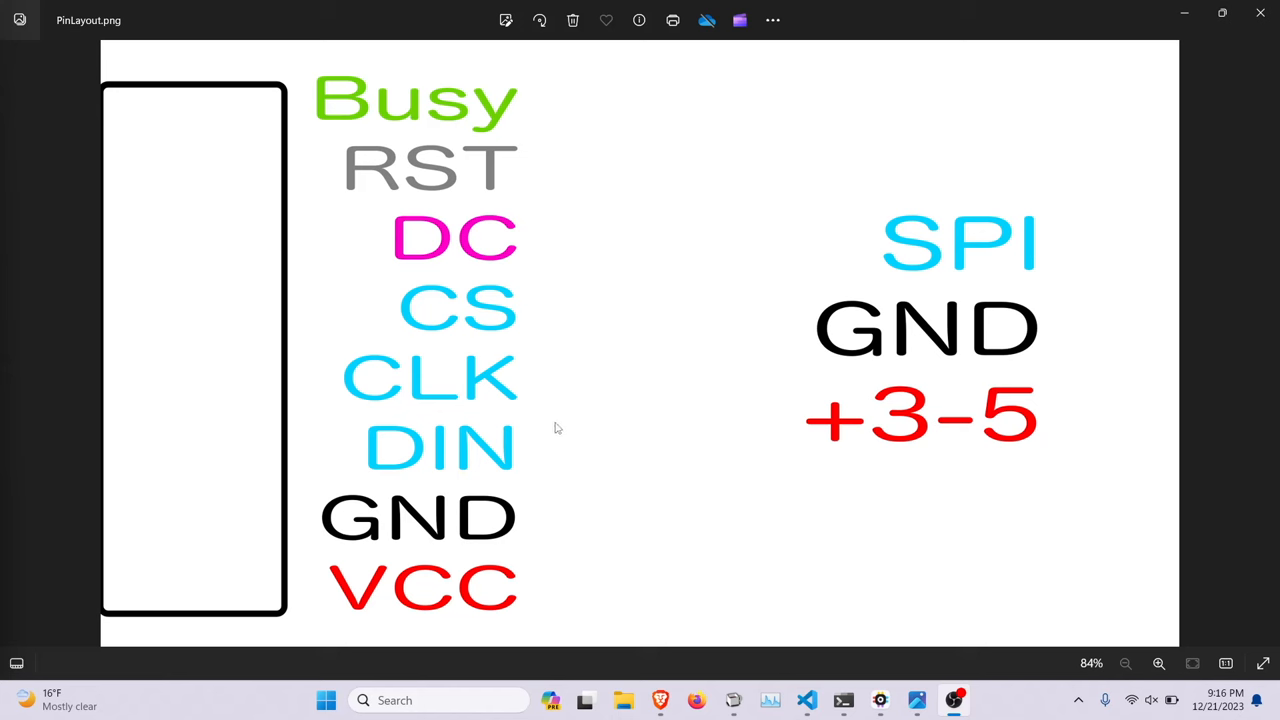
{"action": "mouse_move", "coordinate": [498, 462]}
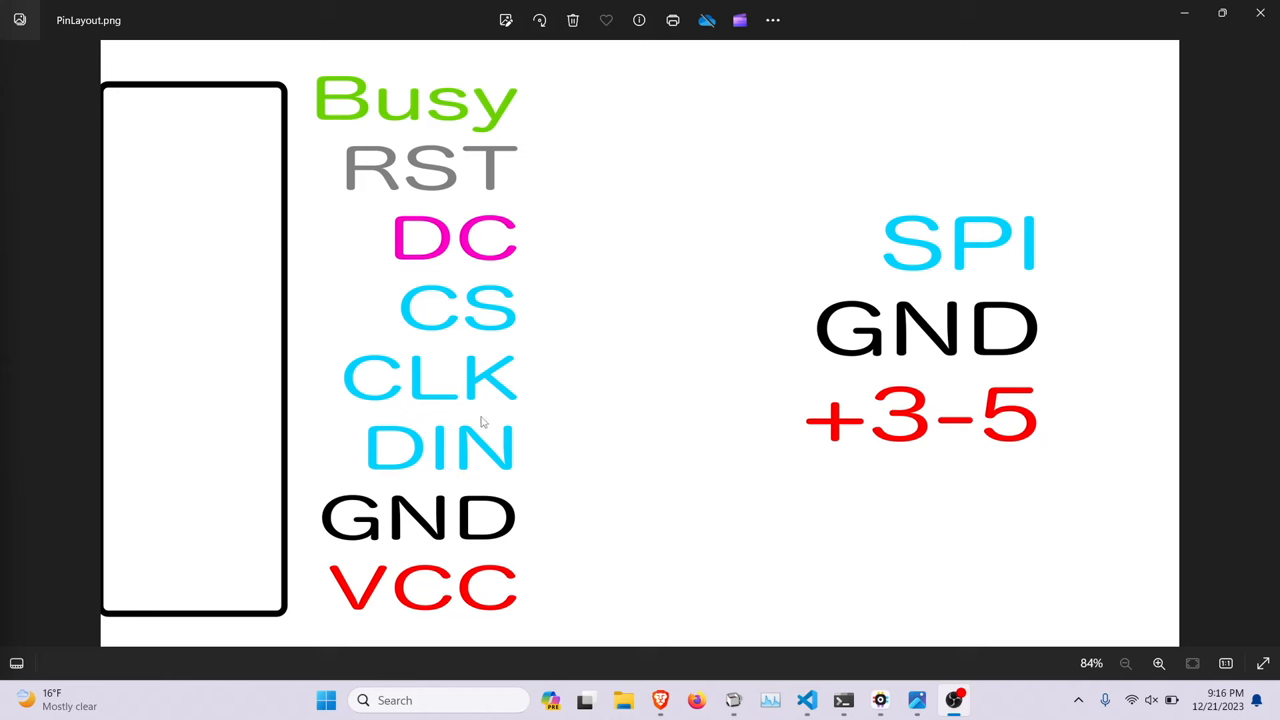
{"action": "mouse_move", "coordinate": [475, 425]}
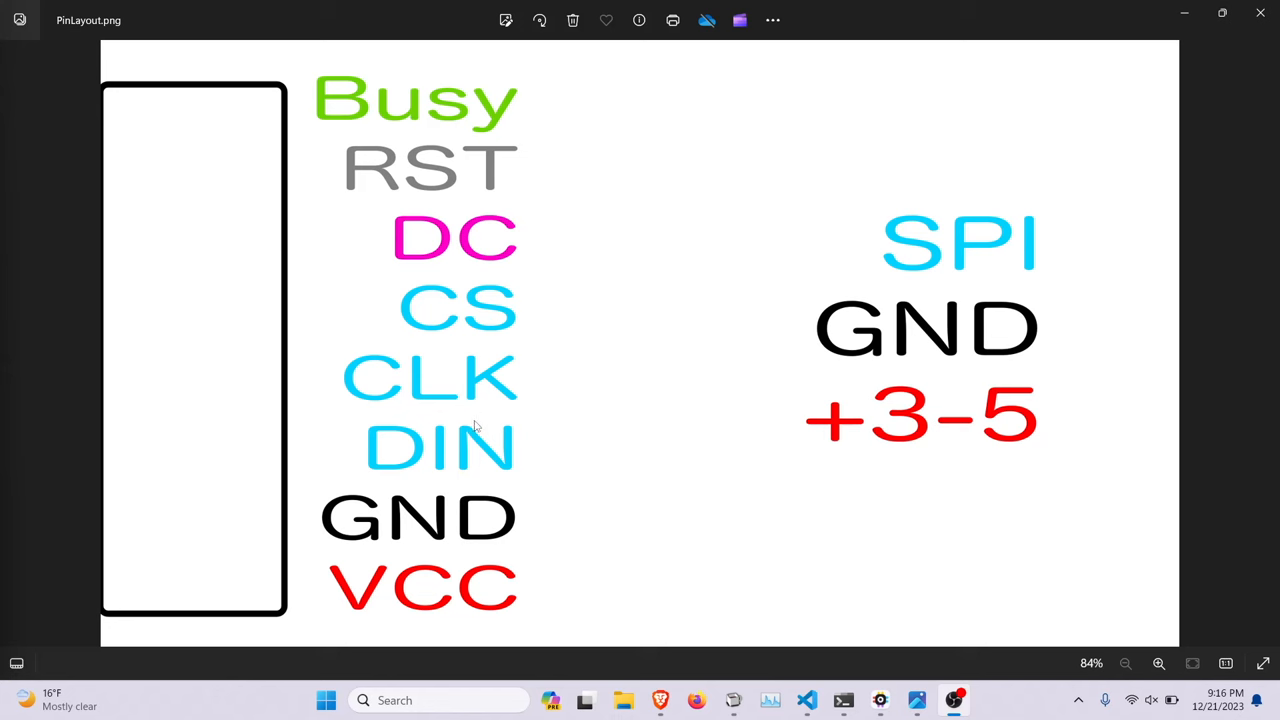
{"action": "mouse_move", "coordinate": [493, 423]}
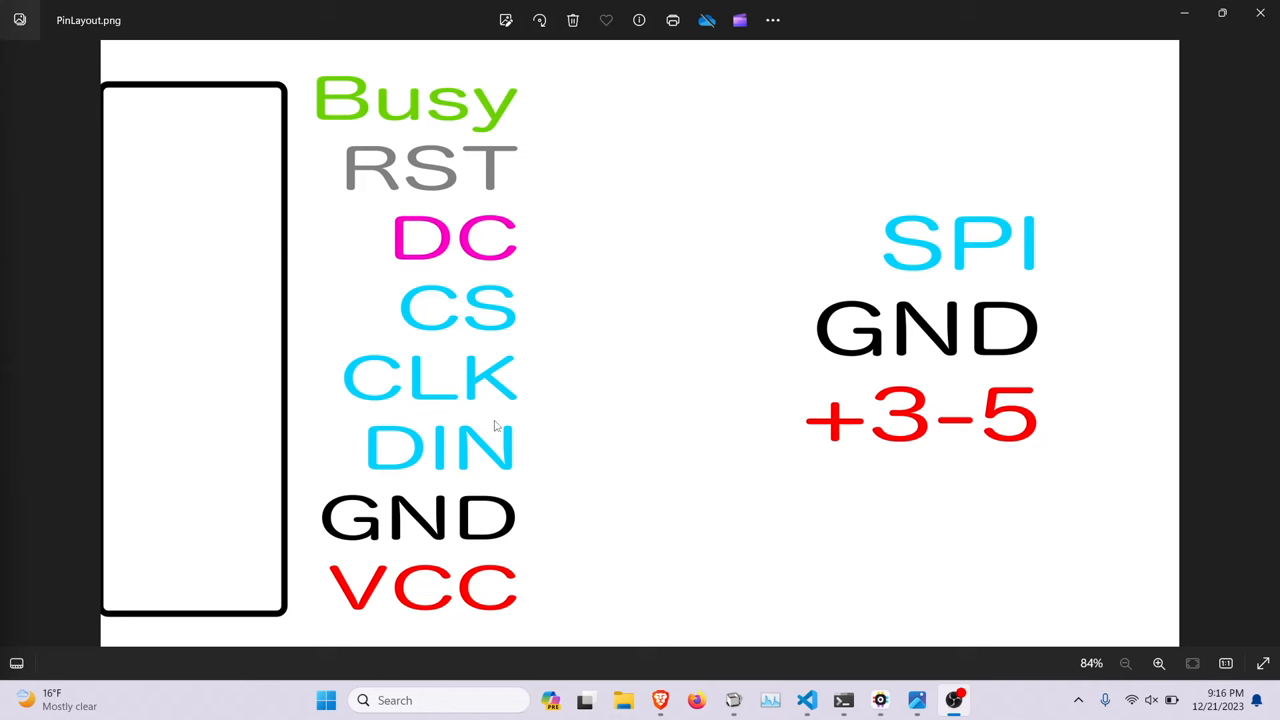
{"action": "mouse_move", "coordinate": [435, 271]}
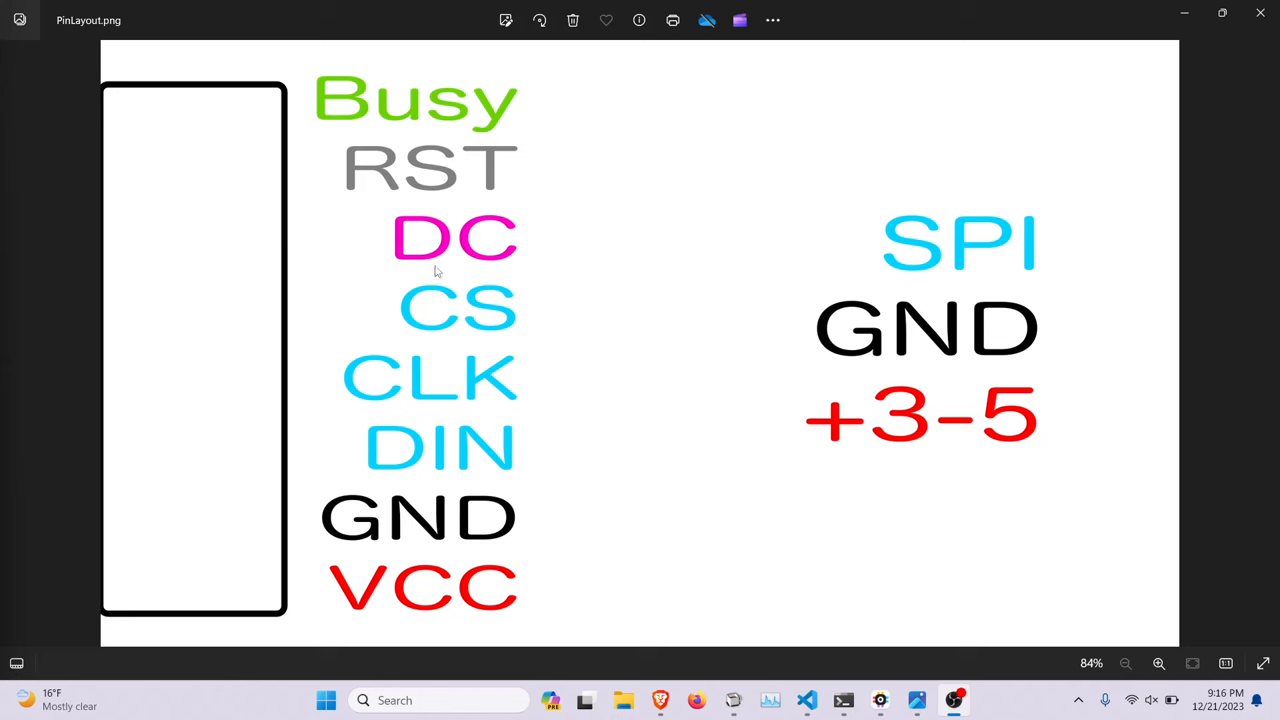
{"action": "mouse_move", "coordinate": [510, 256]}
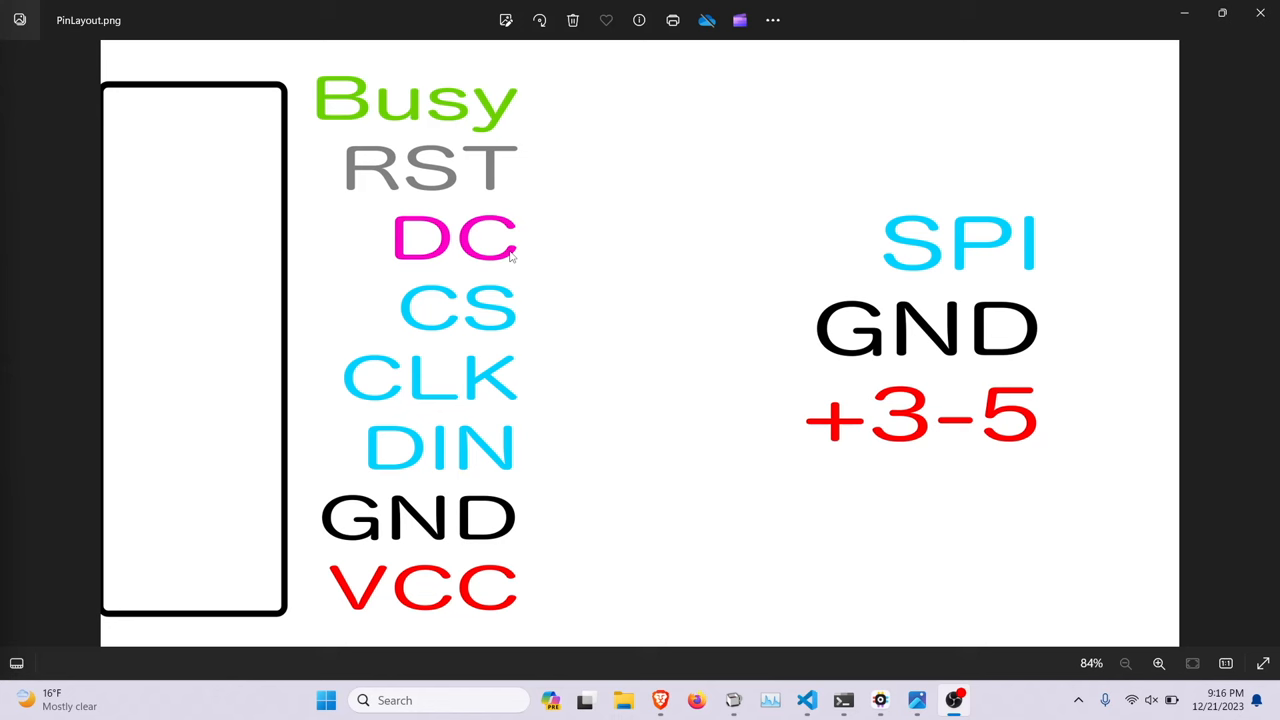
{"action": "mouse_move", "coordinate": [509, 268]}
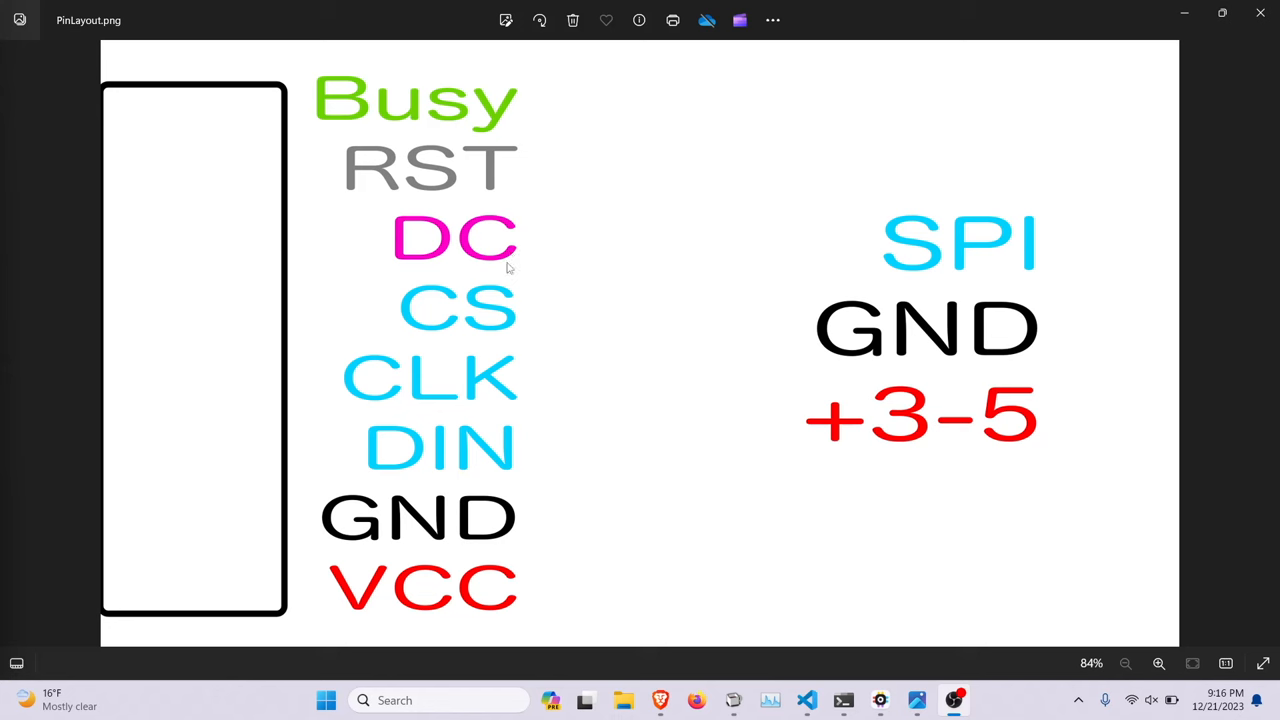
{"action": "mouse_move", "coordinate": [455, 400]}
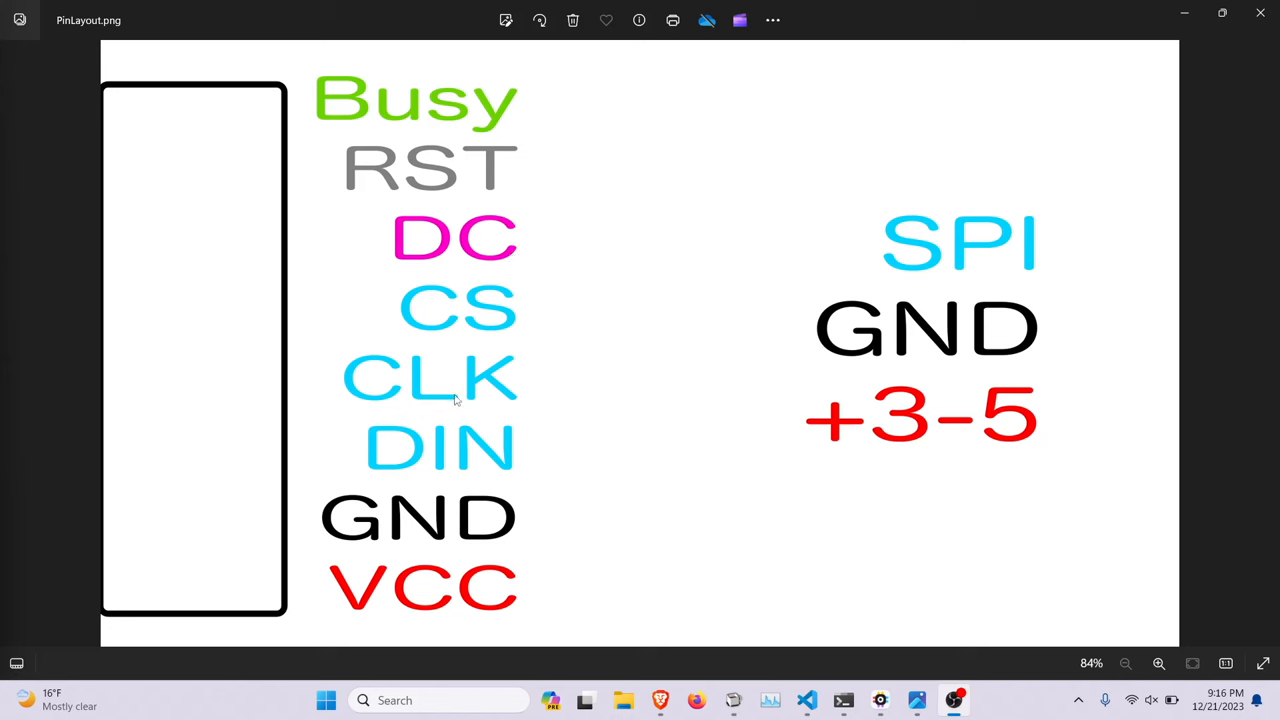
{"action": "mouse_move", "coordinate": [430, 380]}
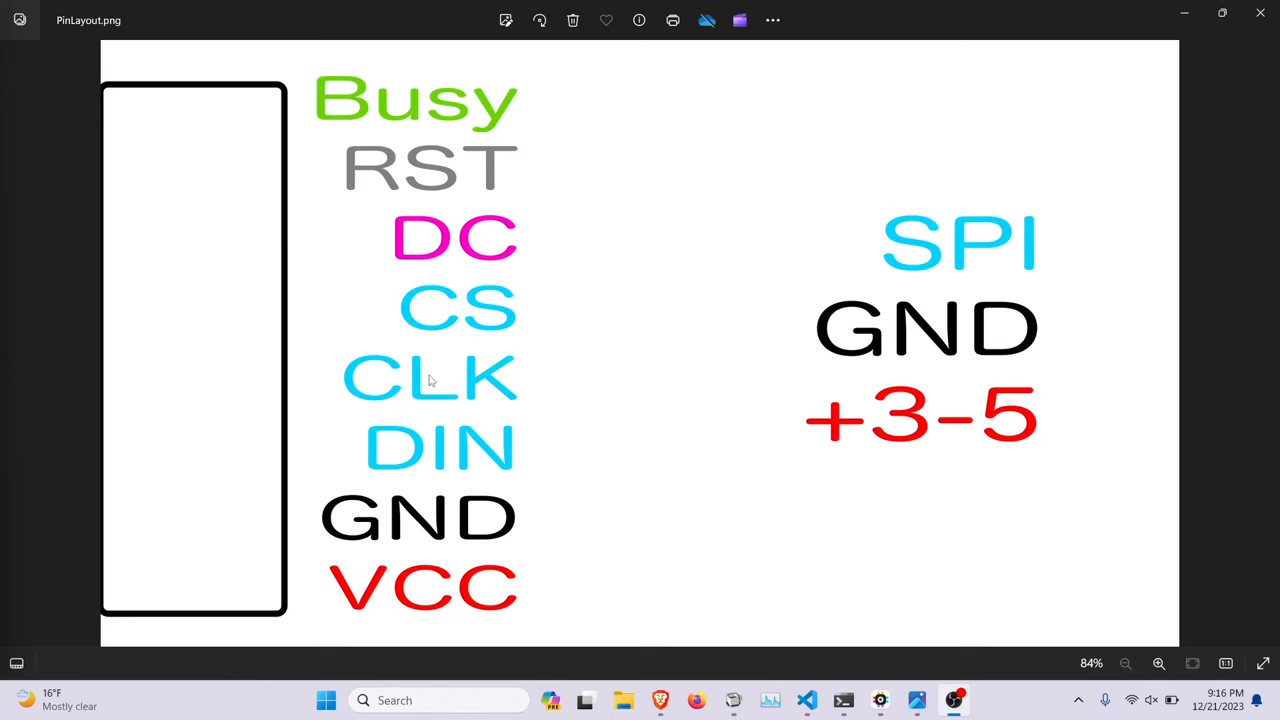
{"action": "mouse_move", "coordinate": [456, 303]}
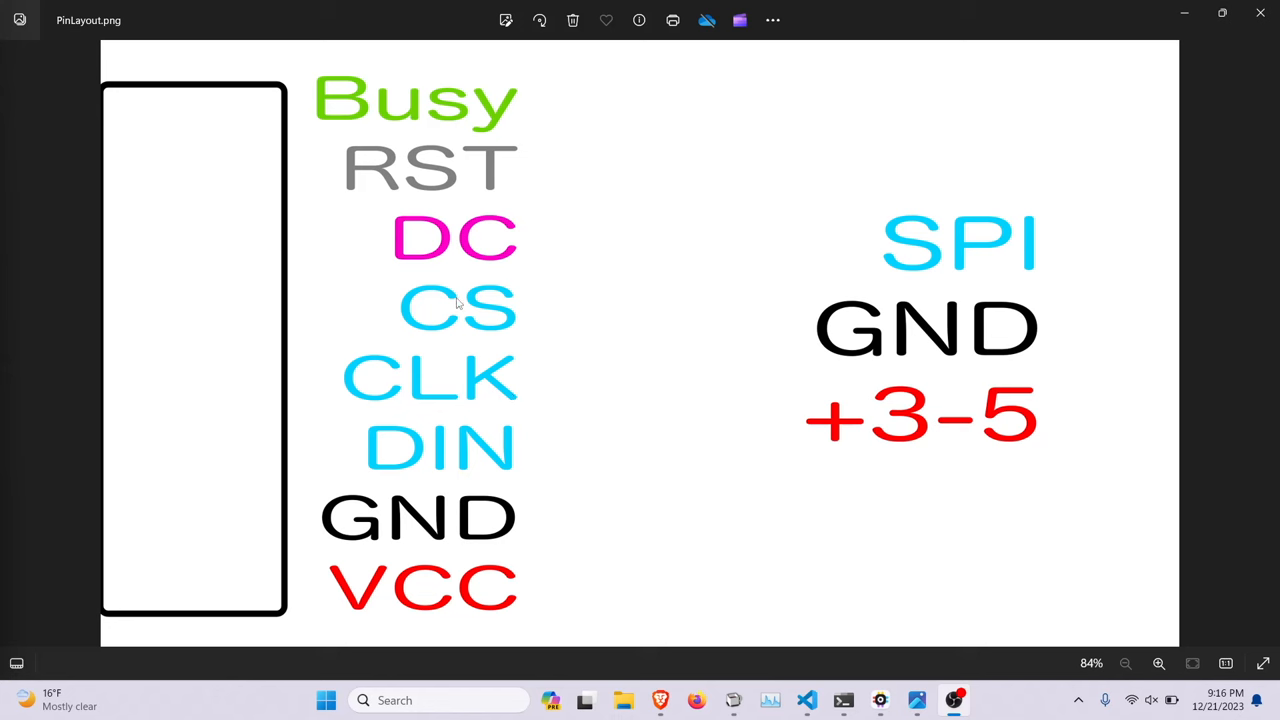
{"action": "mouse_move", "coordinate": [462, 245]}
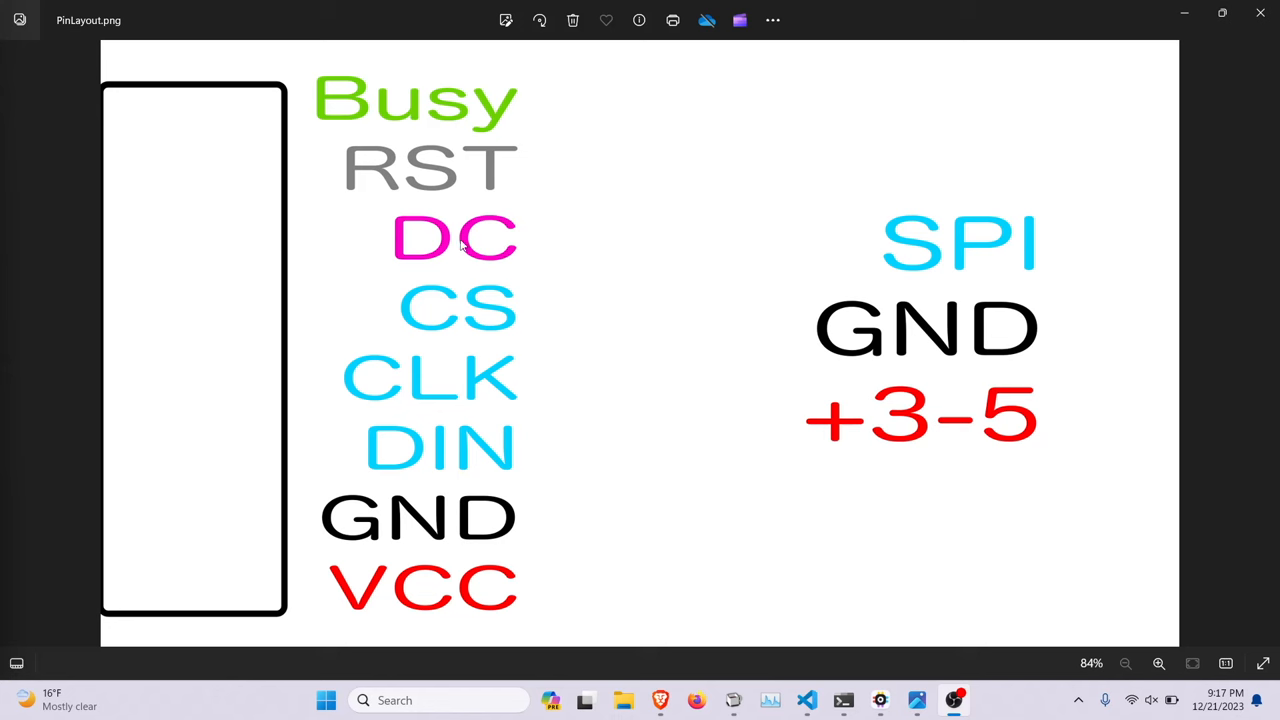
{"action": "mouse_move", "coordinate": [535, 261]}
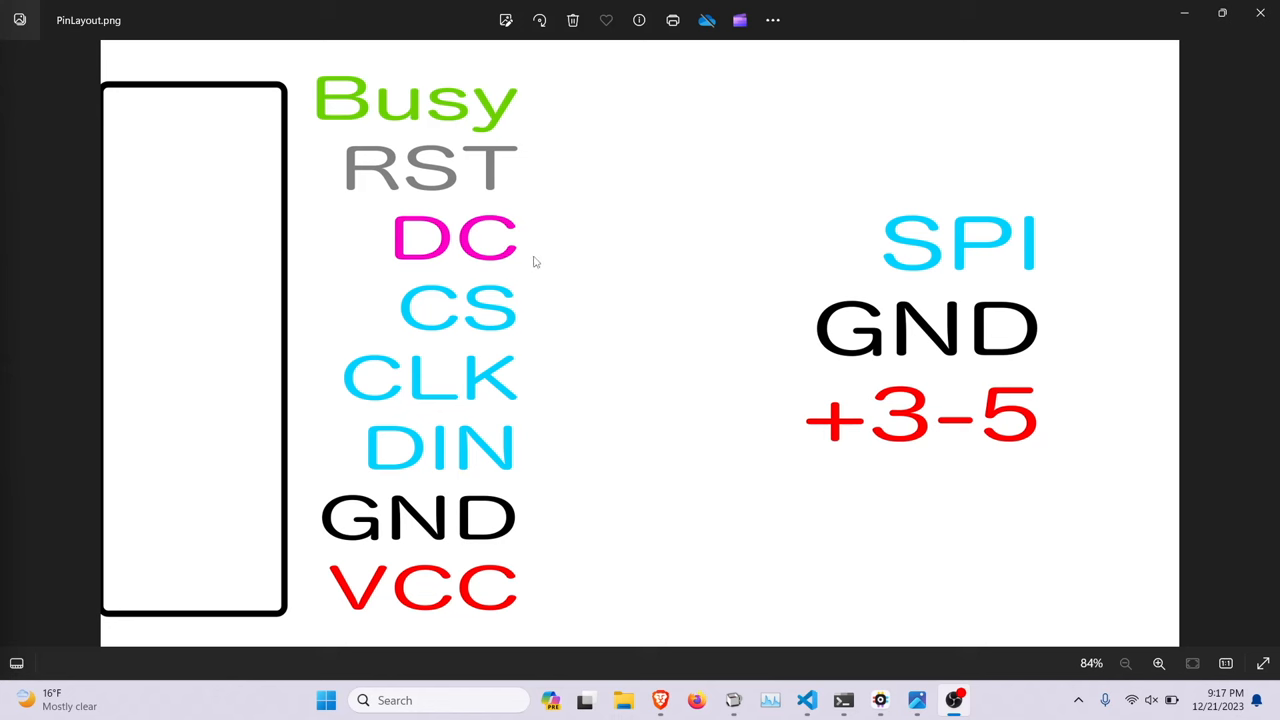
{"action": "mouse_move", "coordinate": [580, 181]}
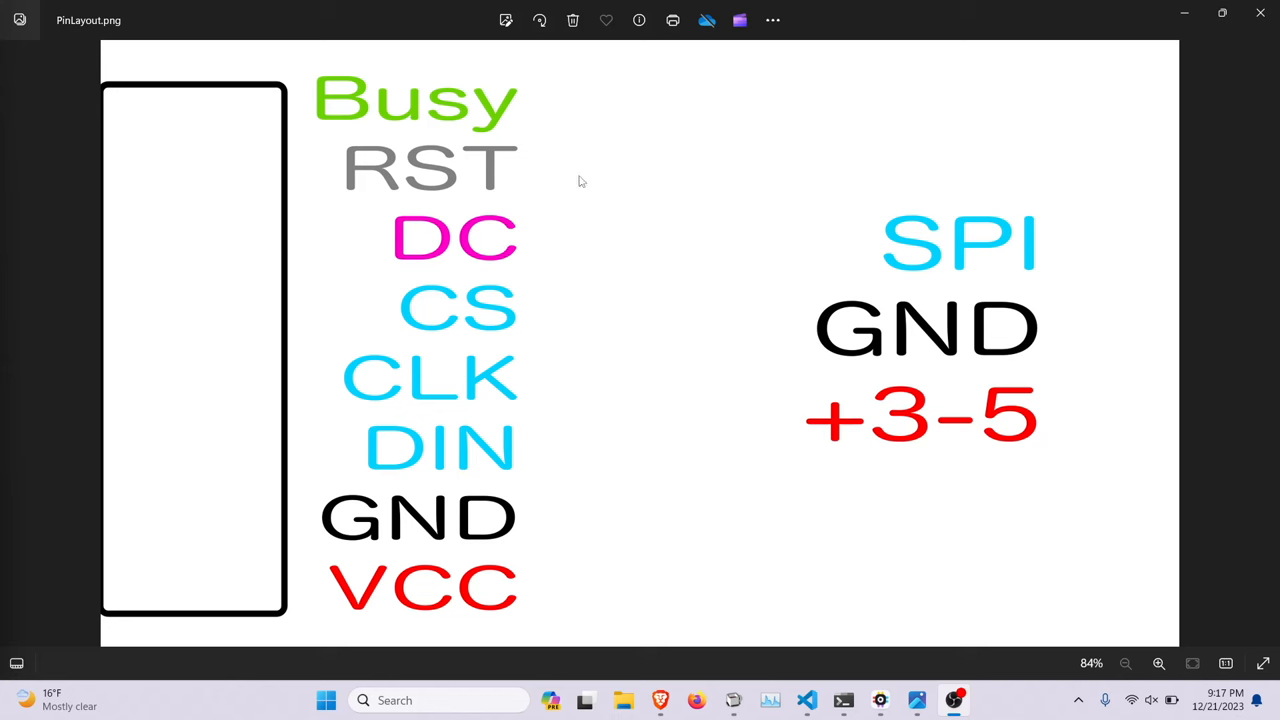
{"action": "mouse_move", "coordinate": [440, 116]}
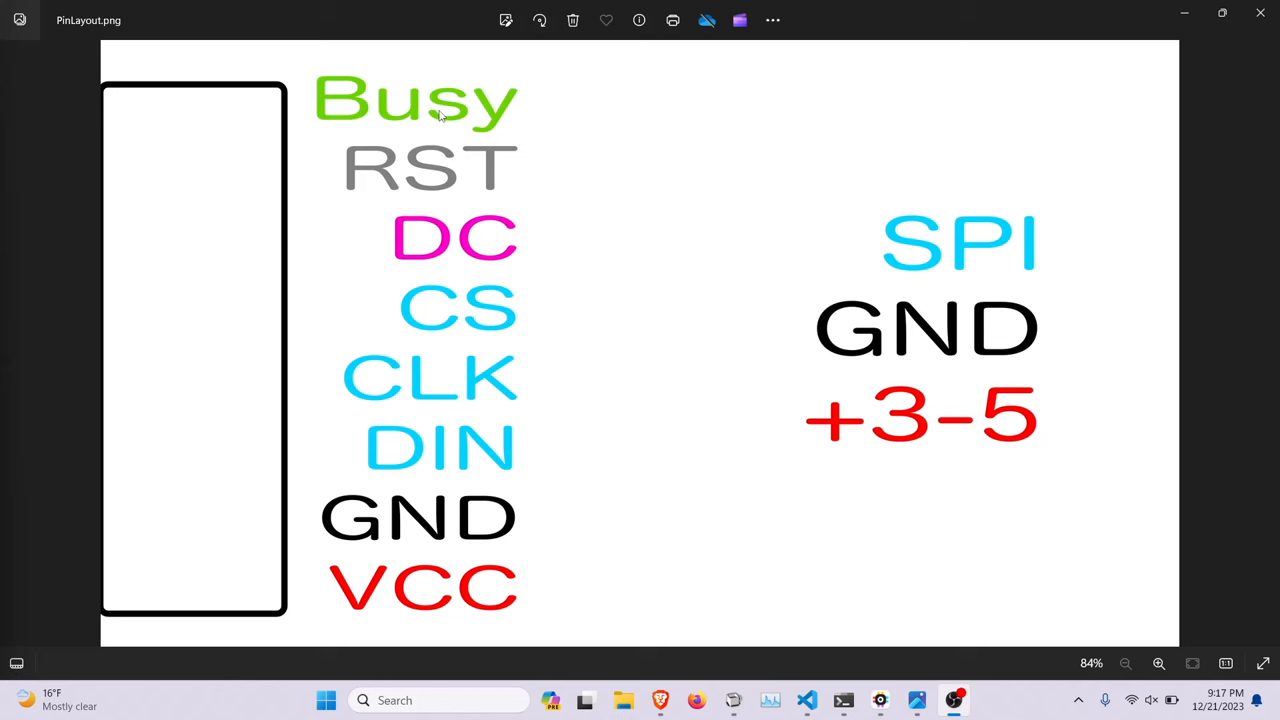
{"action": "mouse_move", "coordinate": [424, 83]}
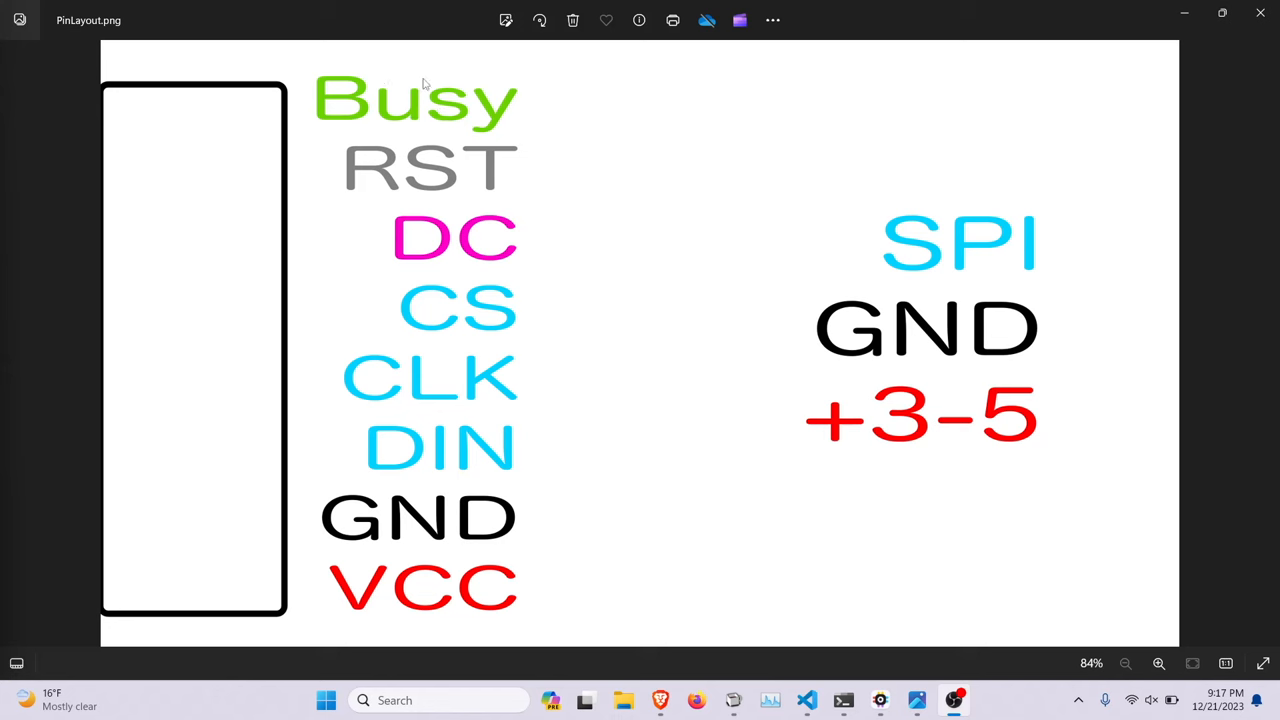
{"action": "mouse_move", "coordinate": [688, 284]}
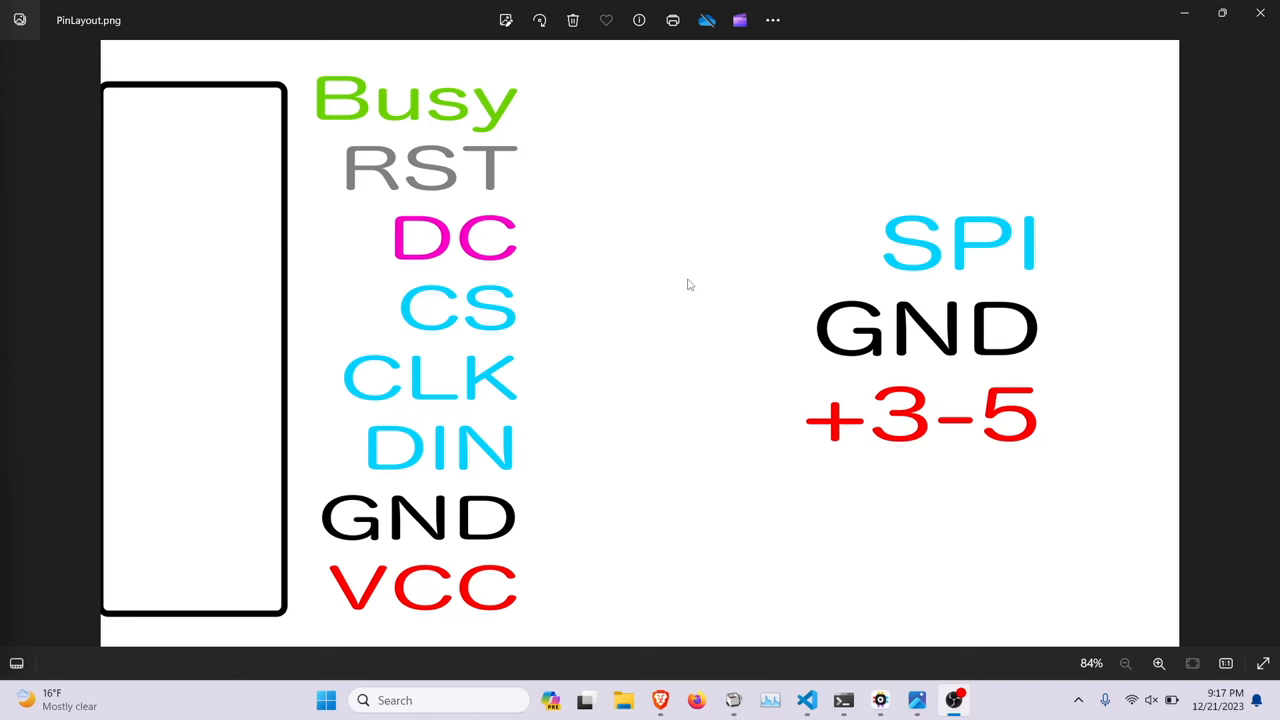
{"action": "mouse_move", "coordinate": [483, 185]}
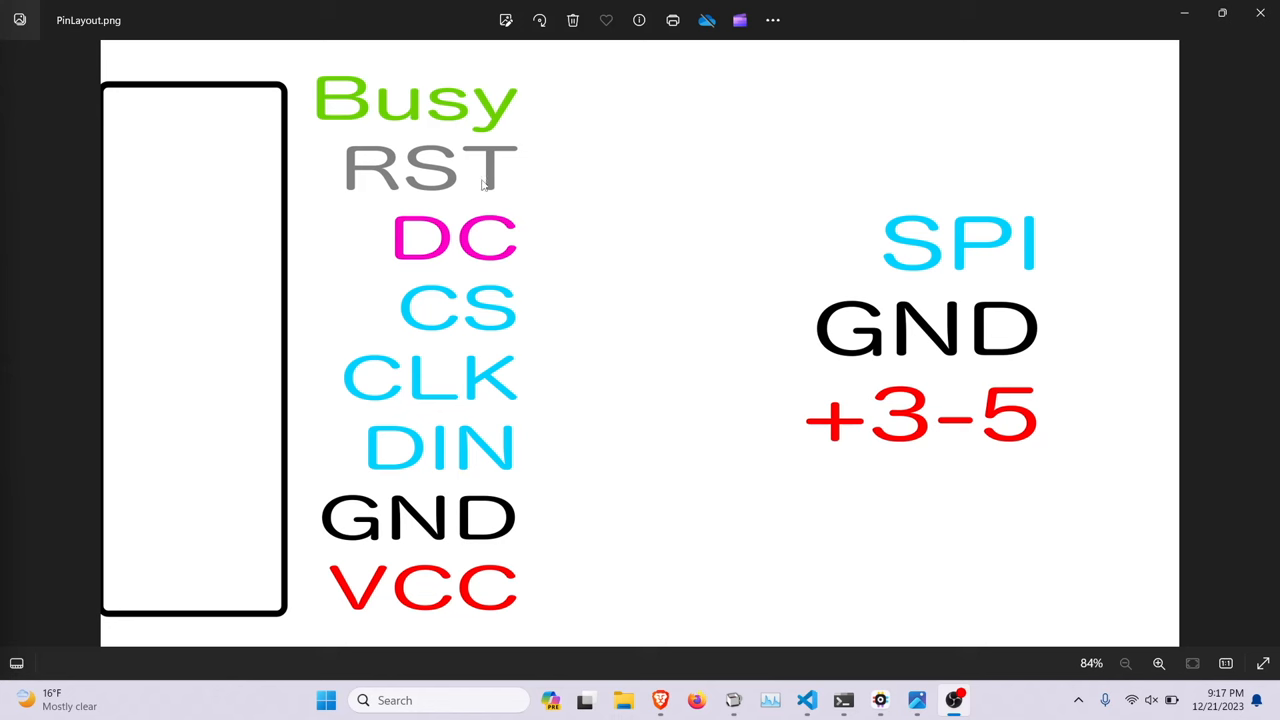
{"action": "mouse_move", "coordinate": [891, 146]}
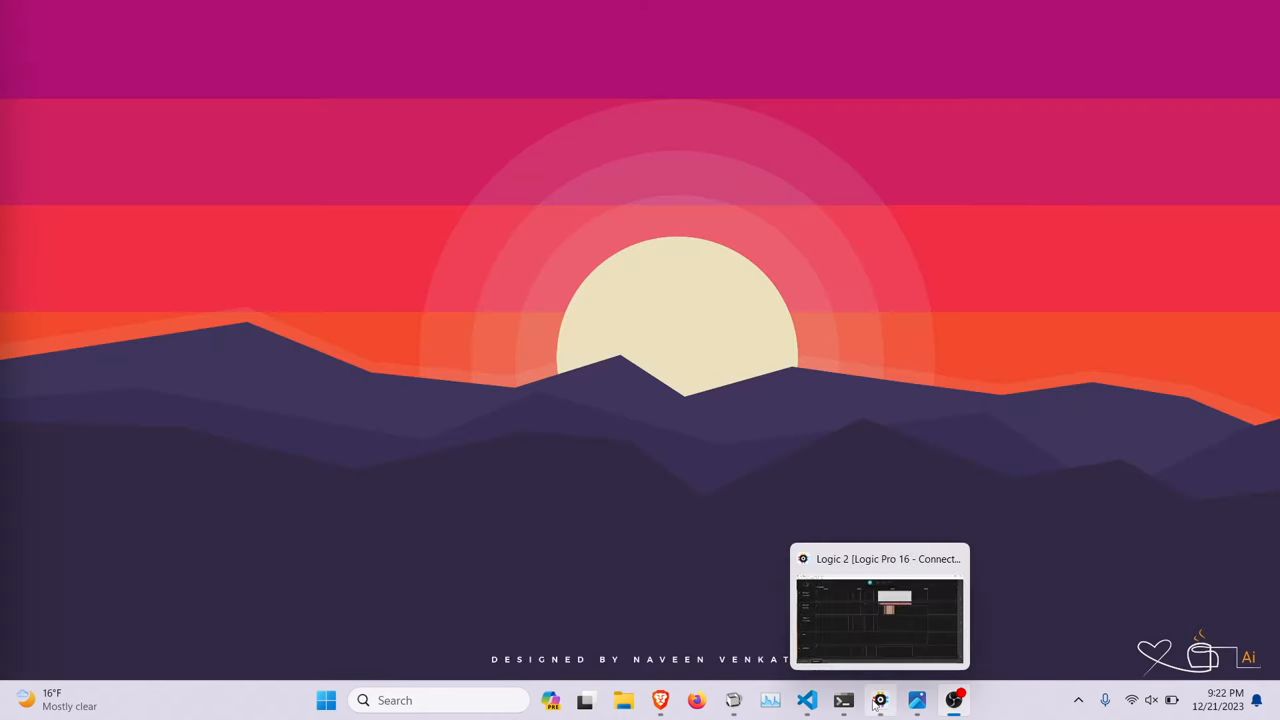
Bring the Logic 2 Session 0 SPI capture back in front from the taskbar.
{"action": "left_click", "coordinate": [878, 605]}
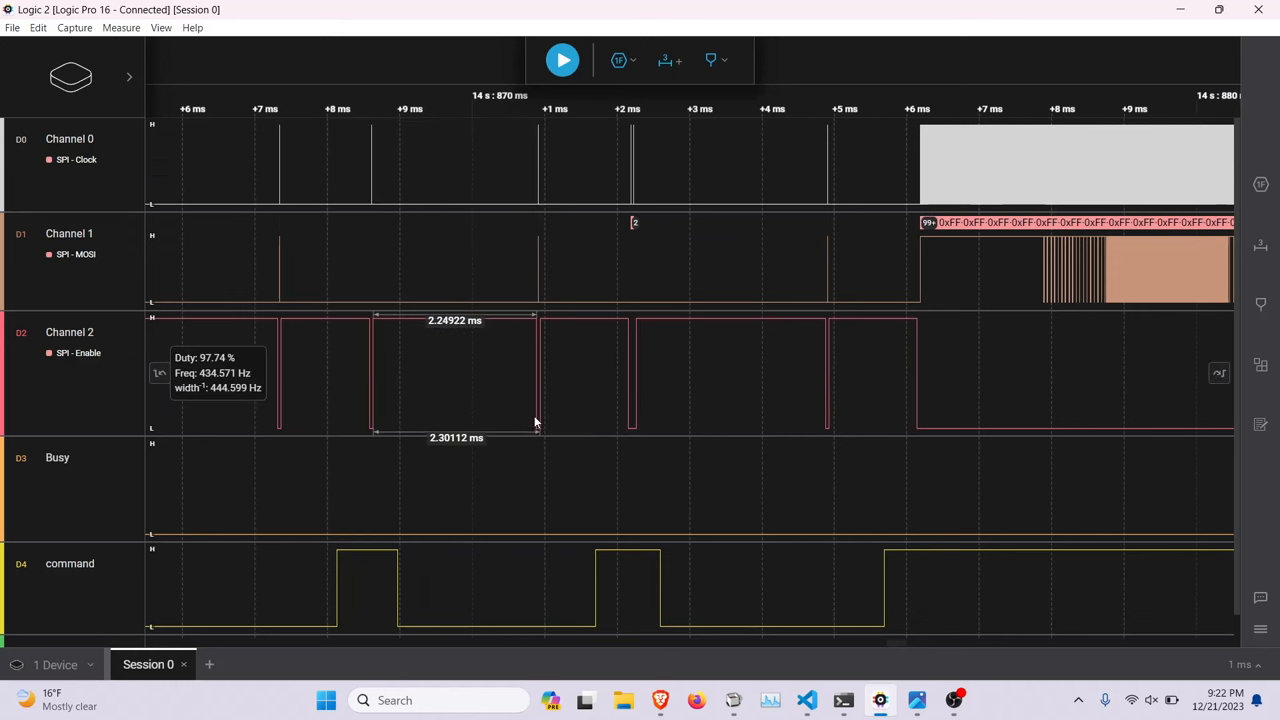
{"action": "mouse_move", "coordinate": [627, 606]}
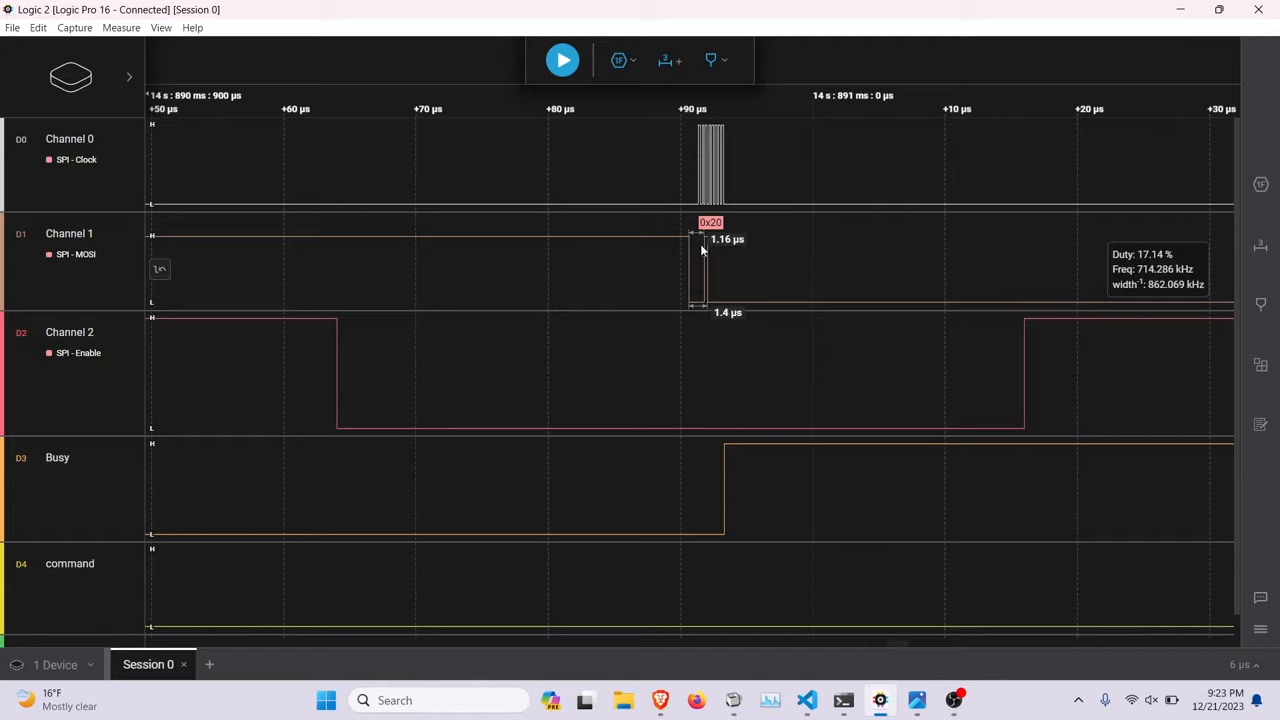
Zoom the Logic 2 timeline out to seconds, showing the 4.43 s busy-high interval.
{"action": "scroll", "scroll_direction": "down", "scroll_amount": 3}
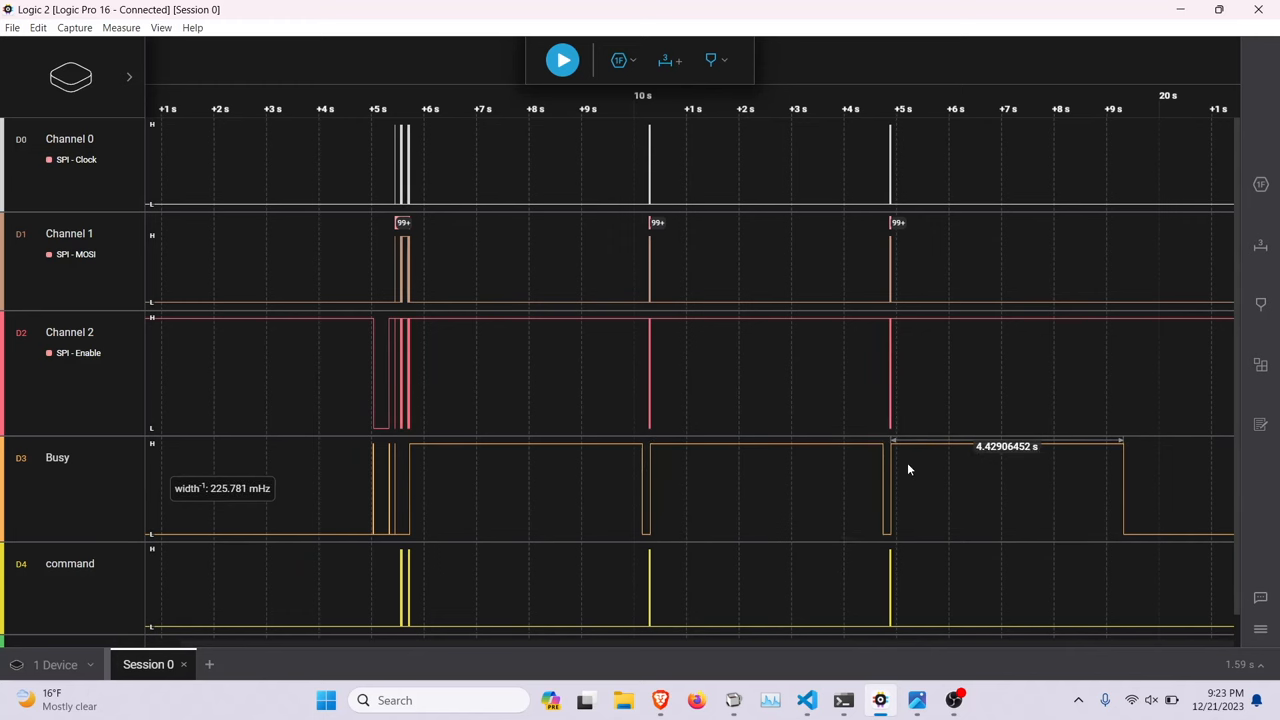
{"action": "mouse_move", "coordinate": [894, 449]}
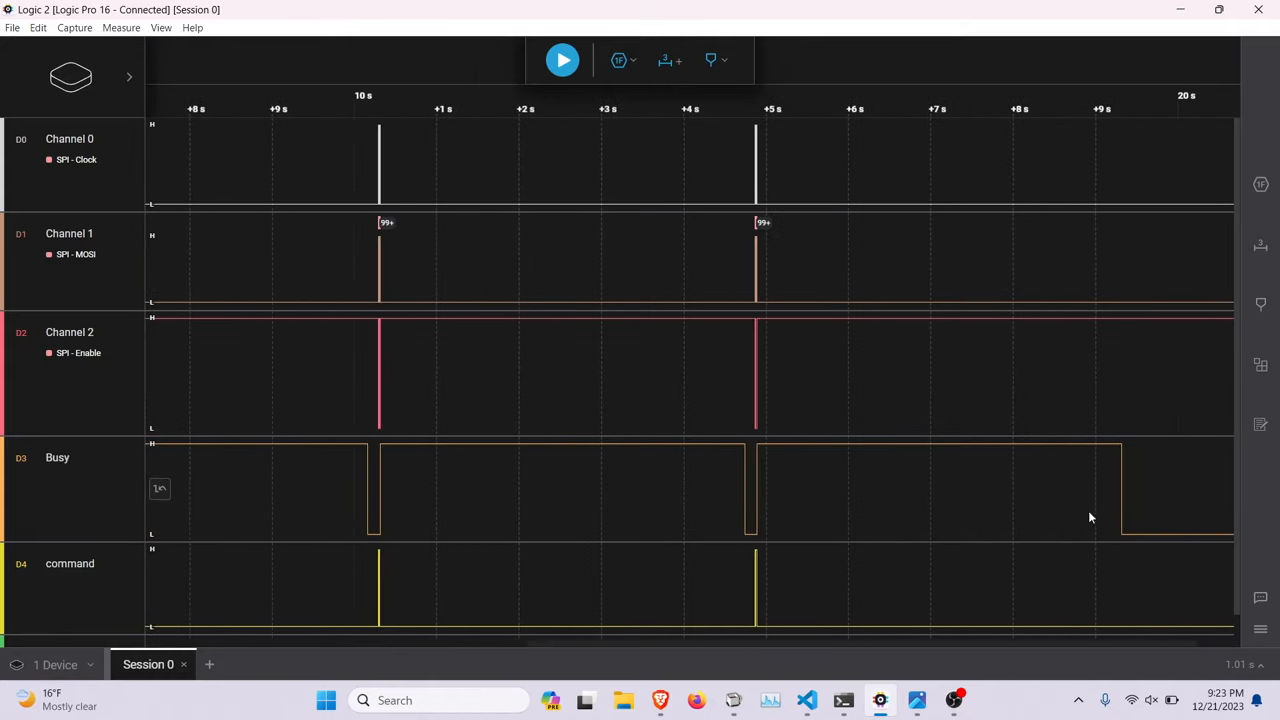
{"action": "mouse_move", "coordinate": [812, 428]}
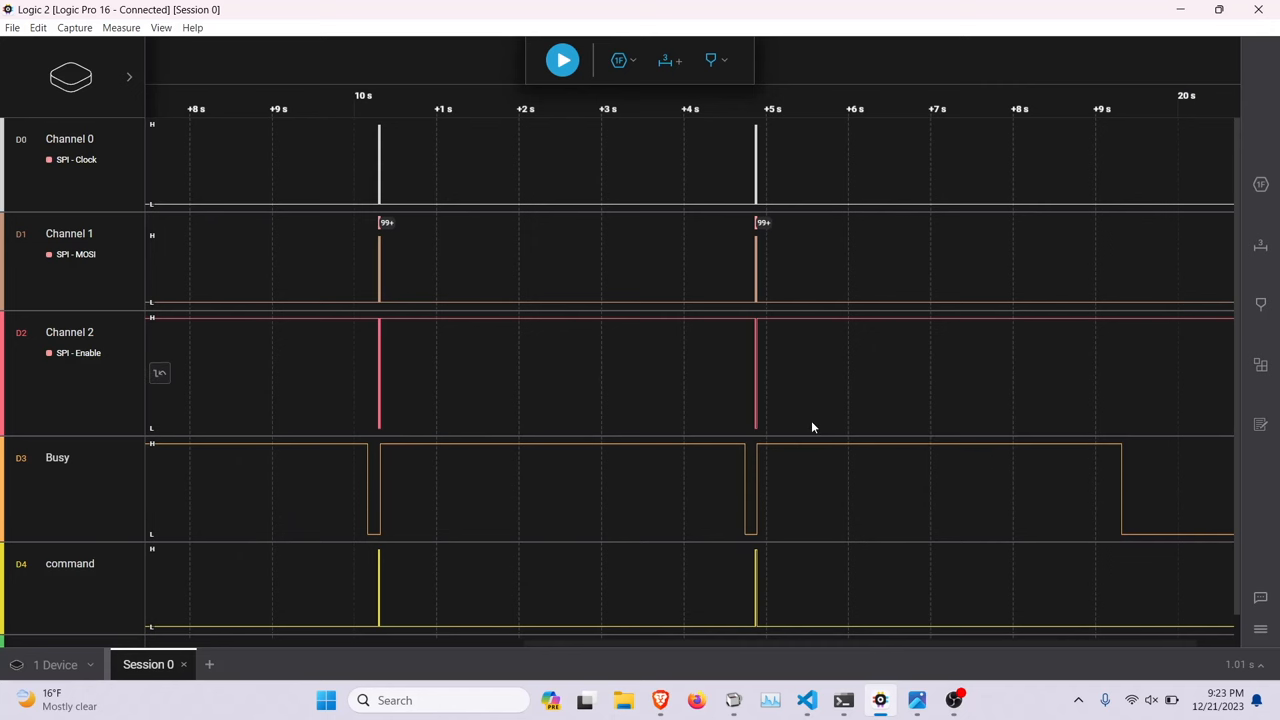
{"action": "mouse_move", "coordinate": [829, 404]}
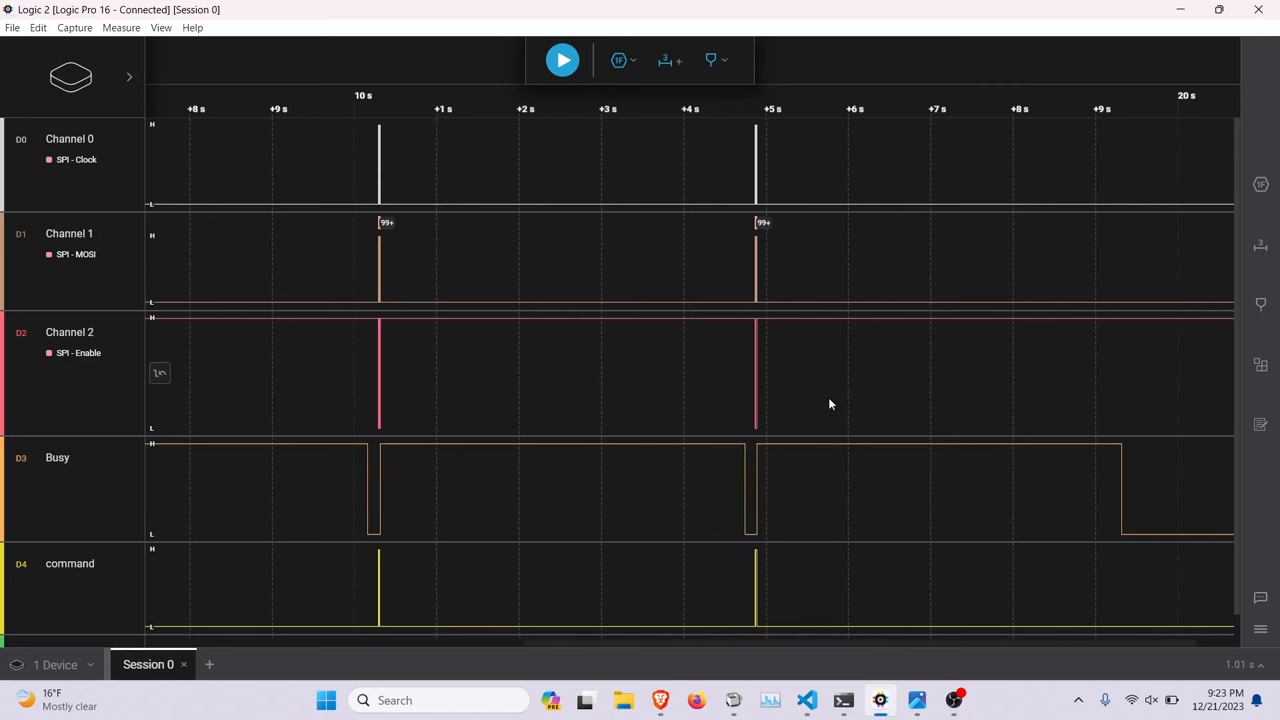